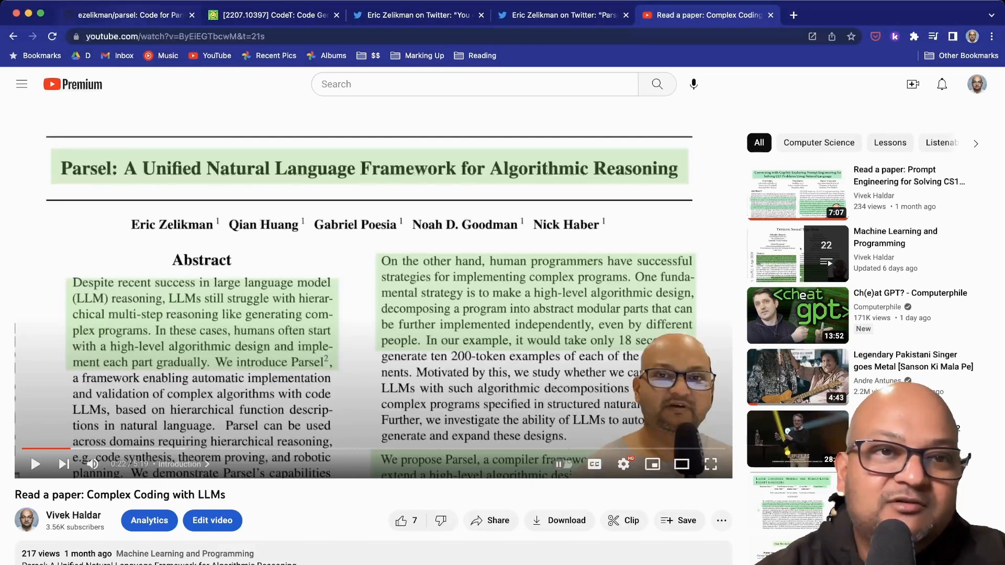
Switch to the Parsel repository tab and read the README's installation steps and example commands.
left_click(131, 15)
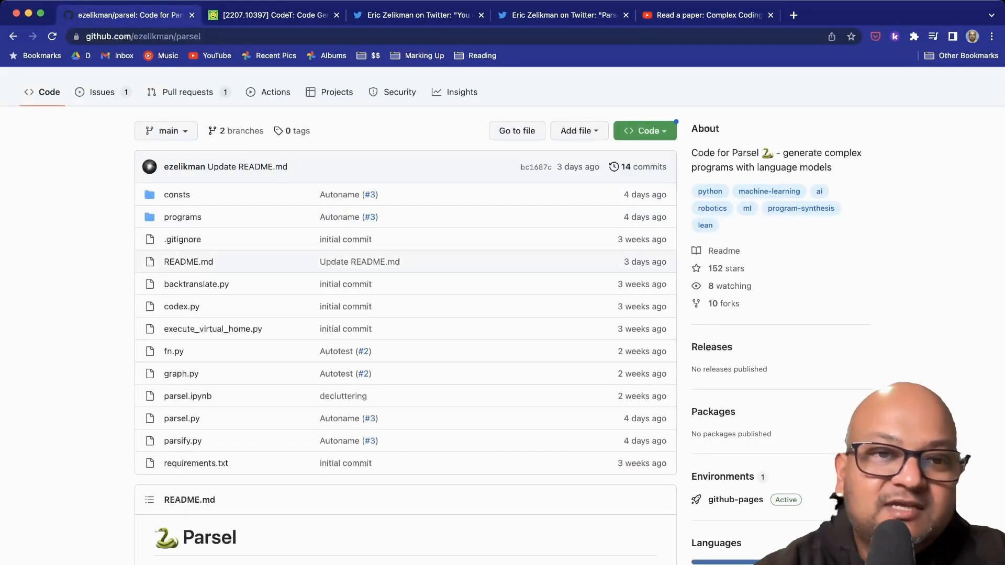
scroll("down", 3)
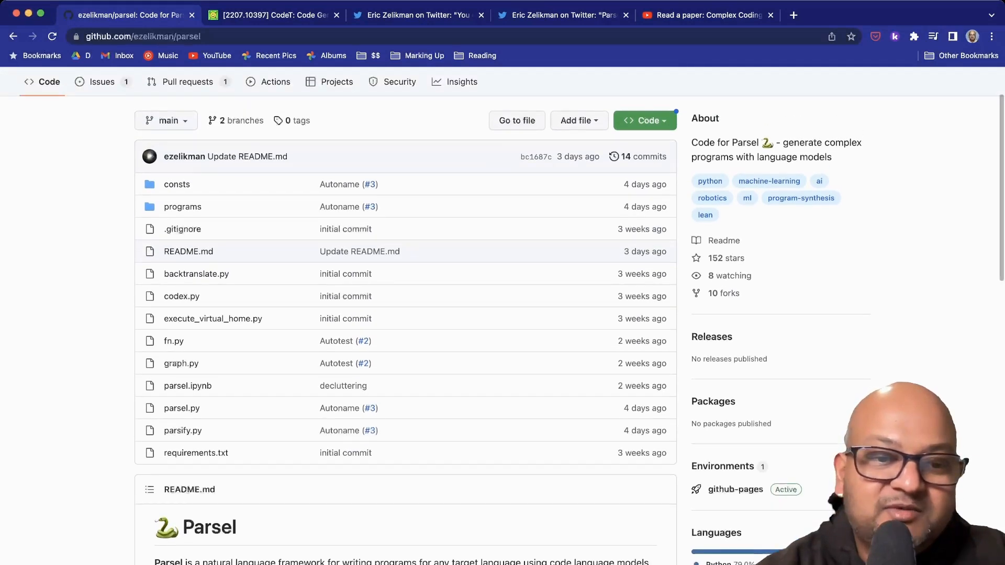
scroll("down", 3)
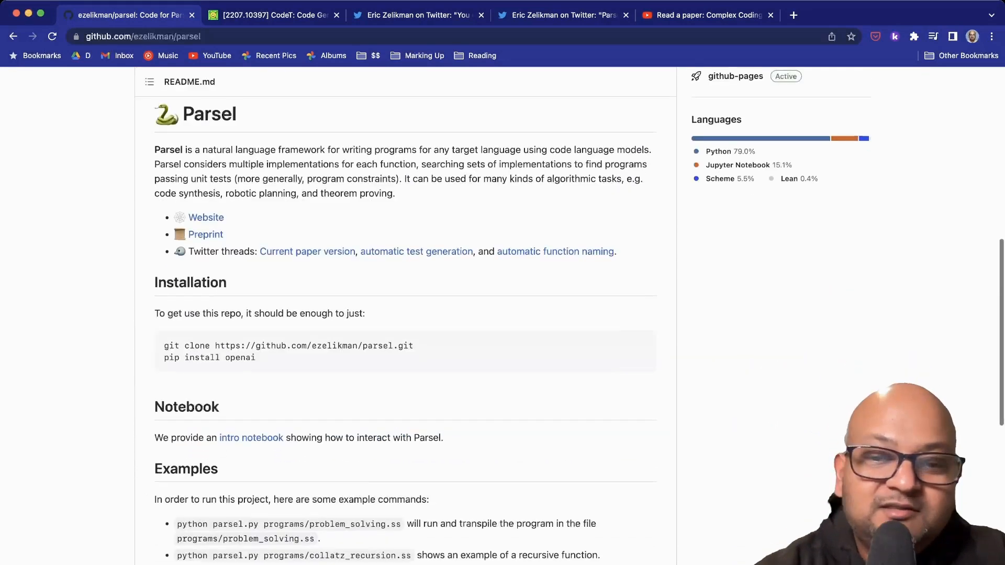
scroll("down", 3)
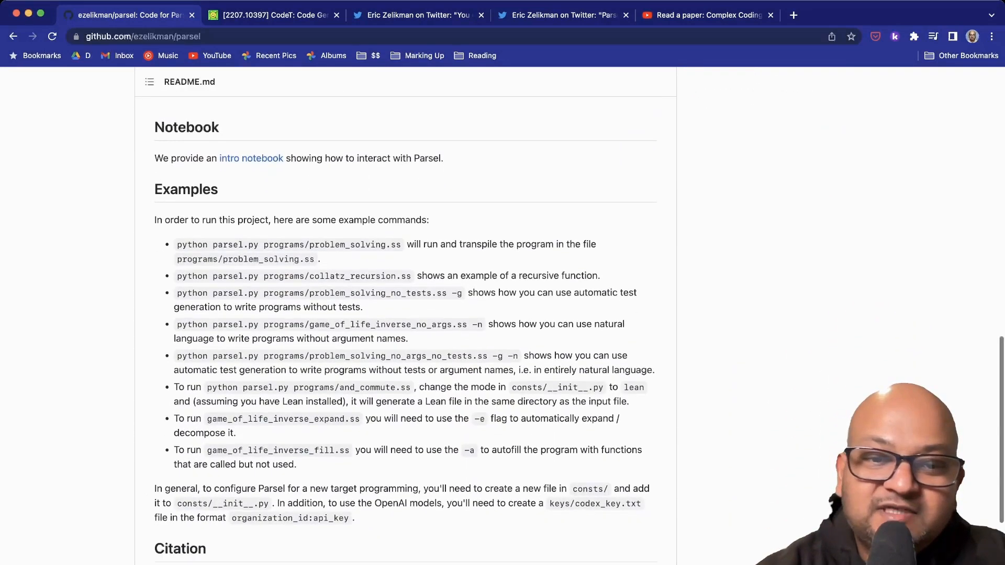
scroll("up", 3)
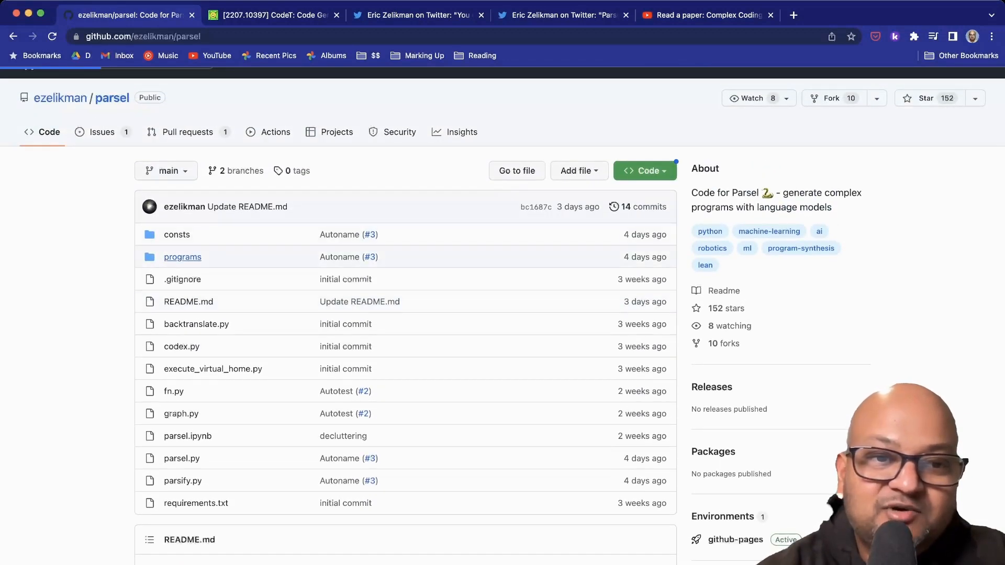
Open the programs folder and browse its example .ss, .py and .lean files.
left_click(183, 257)
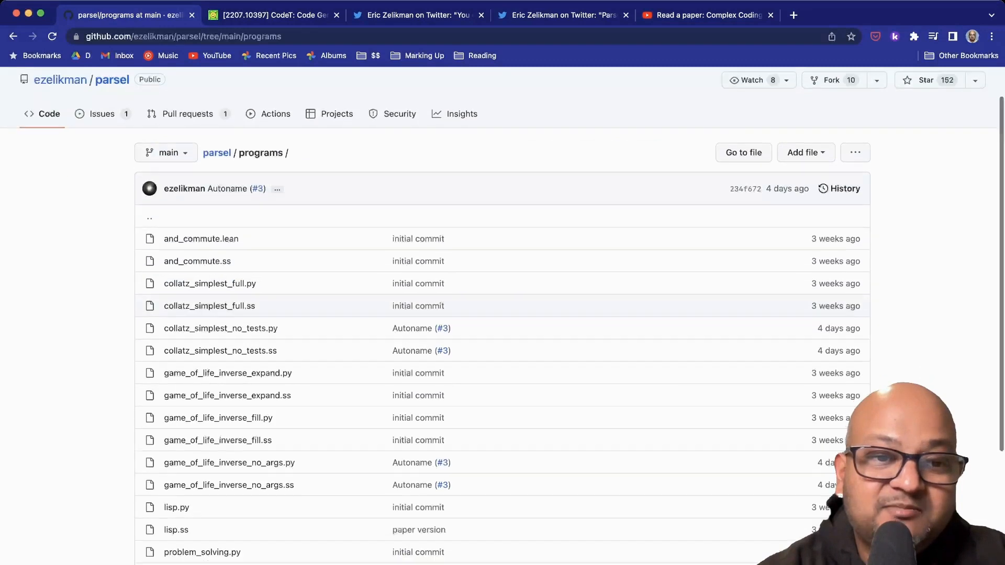
scroll("down", 3)
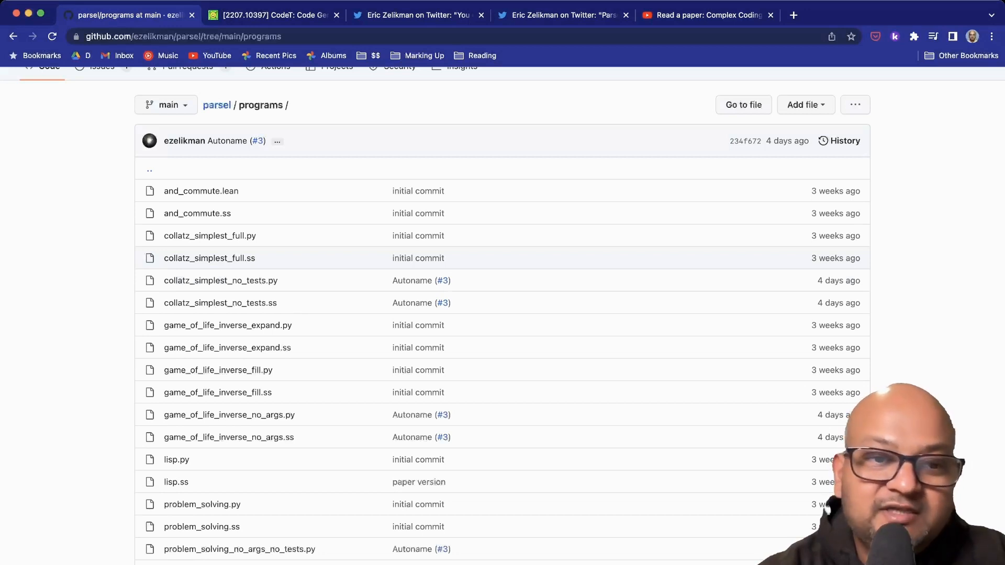
scroll("down", 3)
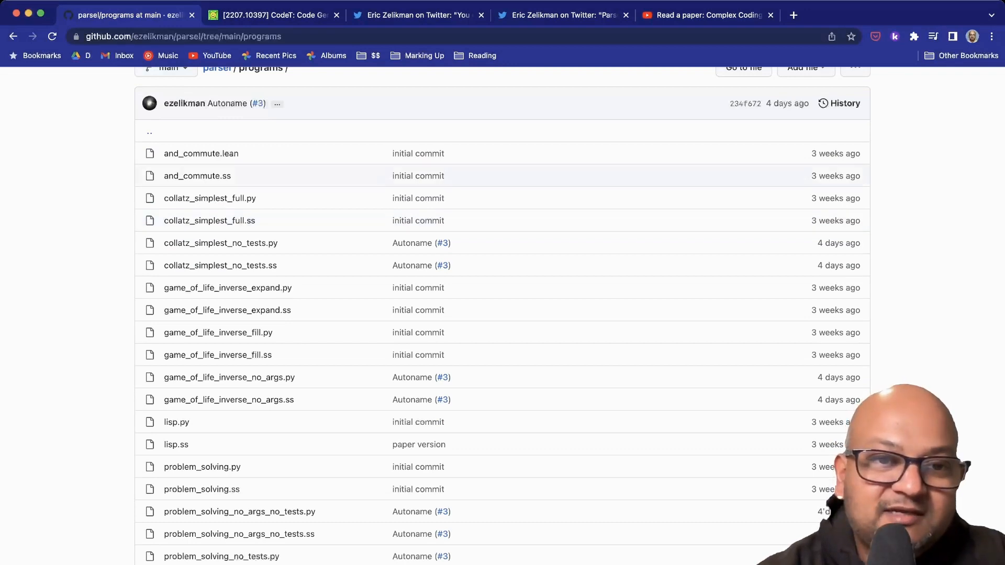
mouse_move(209, 220)
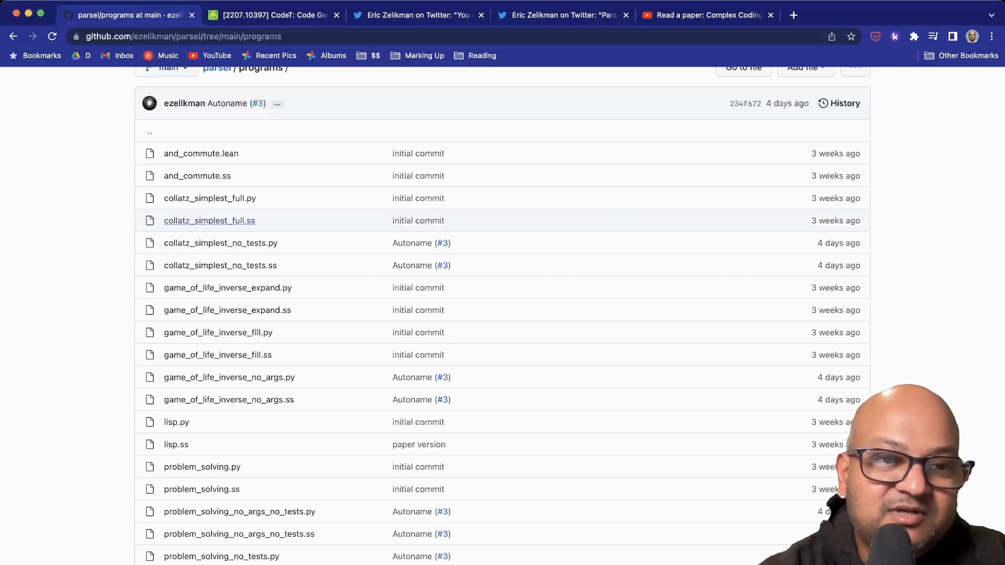
Open the seven-line collatz_simplest_full.ss spec and highlight parts of its text.
left_click(209, 220)
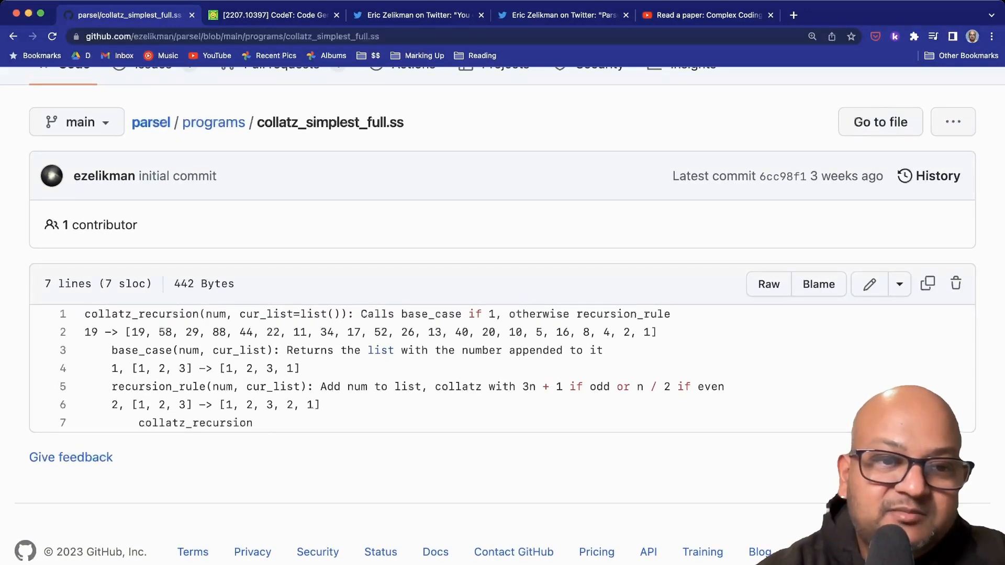
double_click(141, 314)
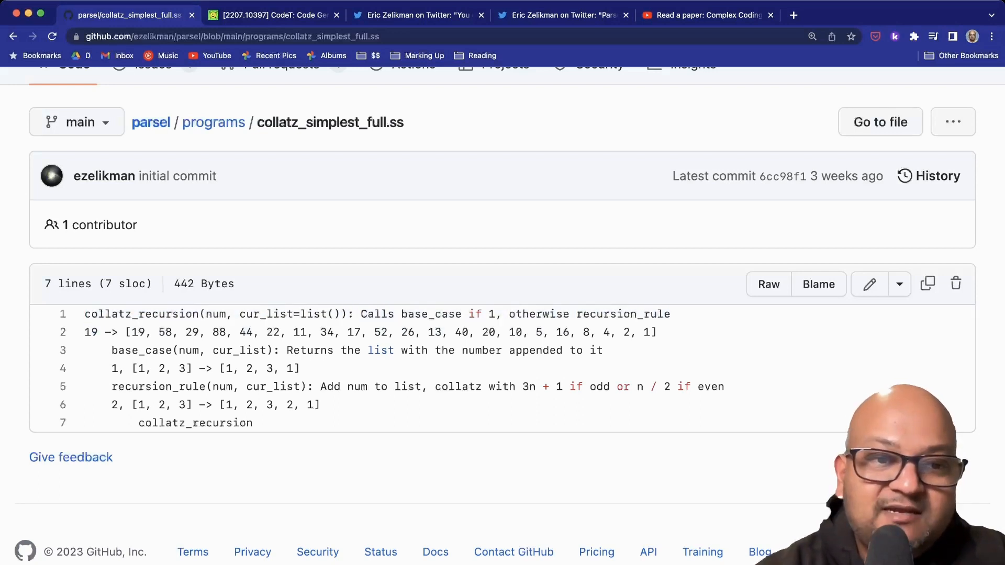
left_click_drag(509, 314, 592, 332)
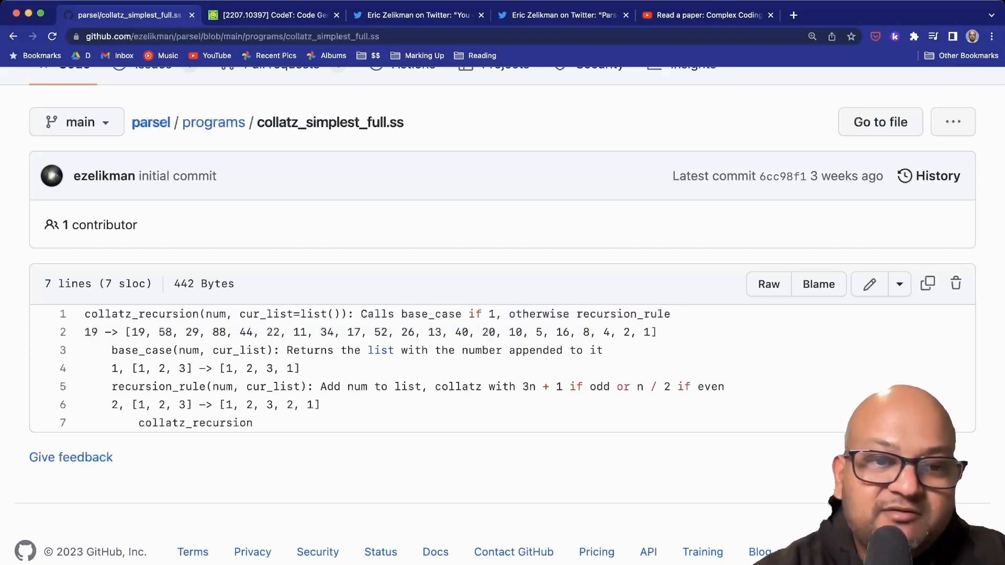
left_click_drag(113, 350, 234, 387)
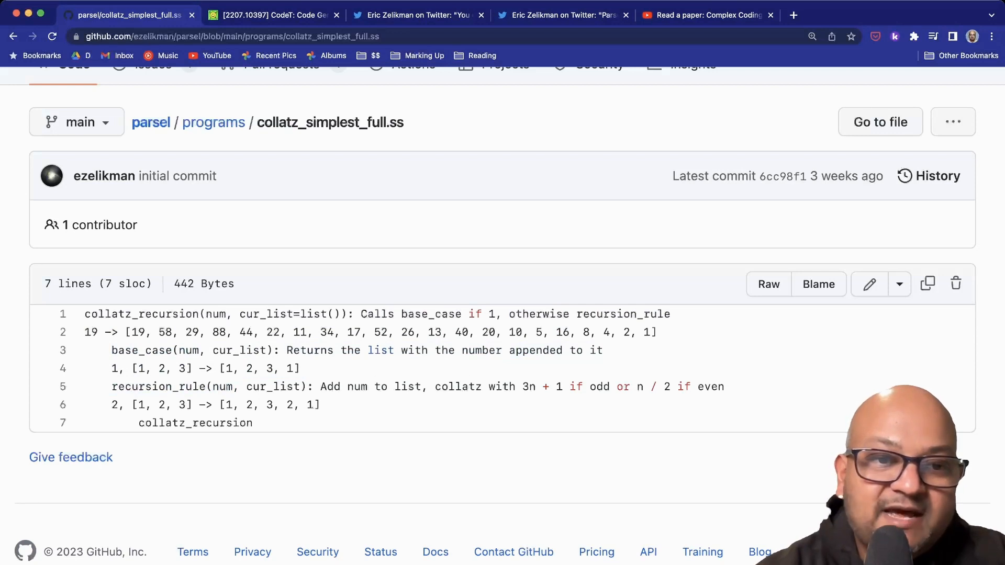
double_click(139, 314)
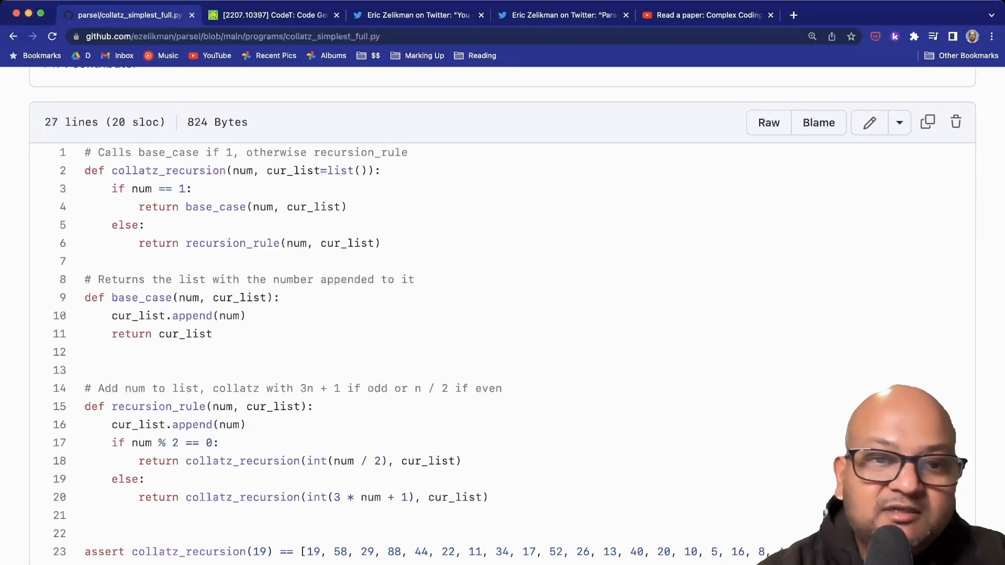
Scroll the programs folder listing past the Collatz files toward lisp.ss.
scroll("down", 3)
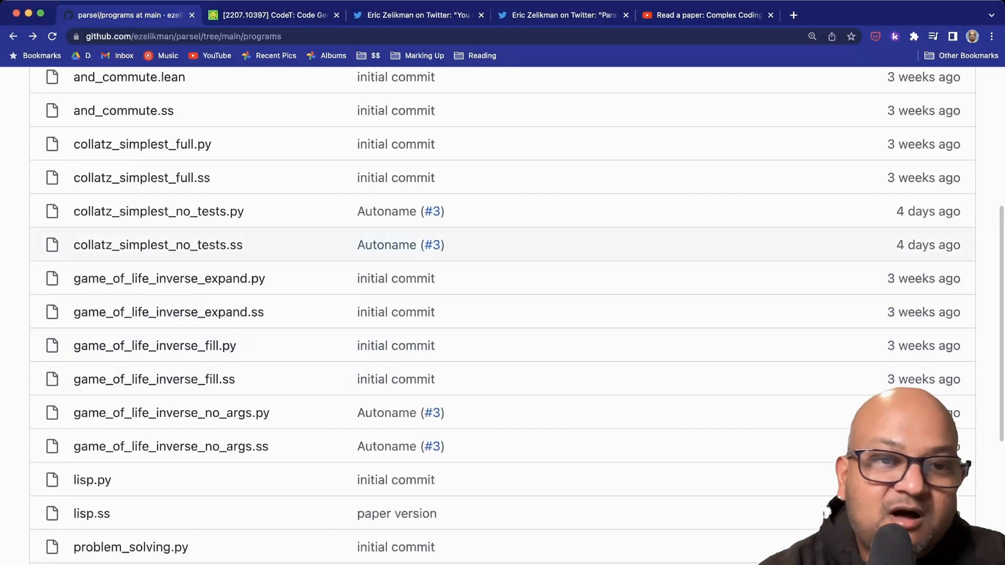
mouse_move(172, 413)
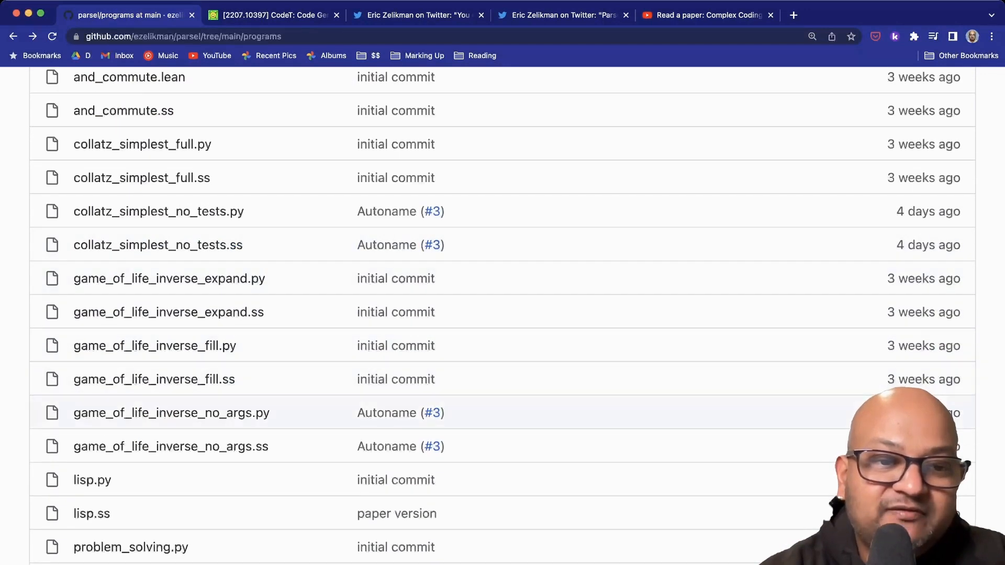
scroll("down", 3)
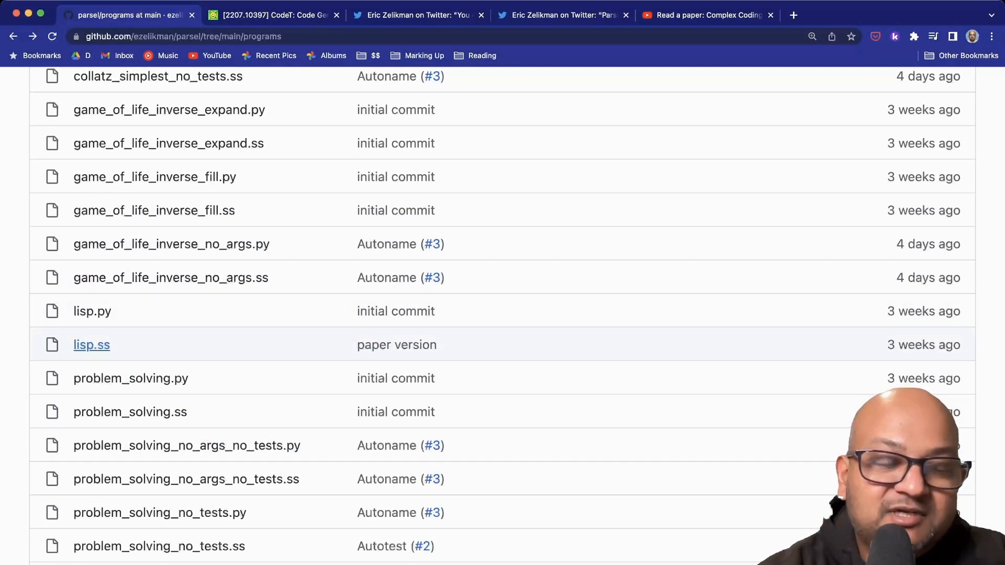
Read through the lisp.ss spec, highlighting the word Scheme.
left_click(92, 344)
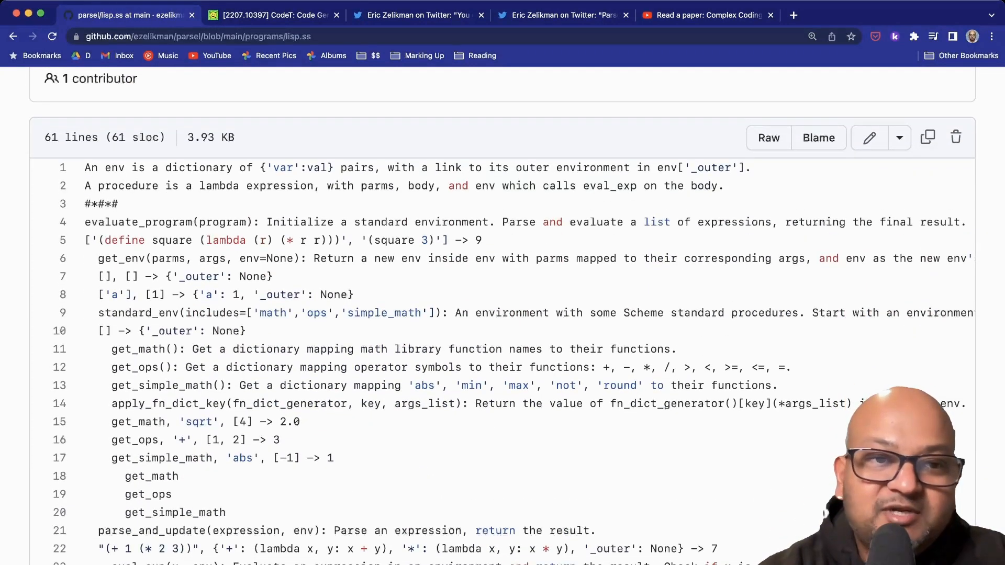
scroll("down", 3)
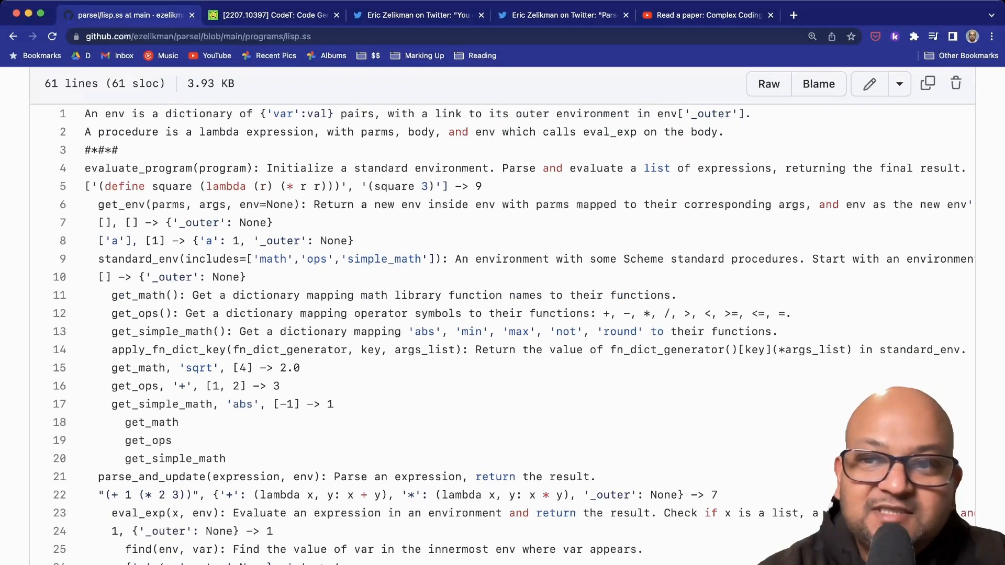
scroll("down", 3)
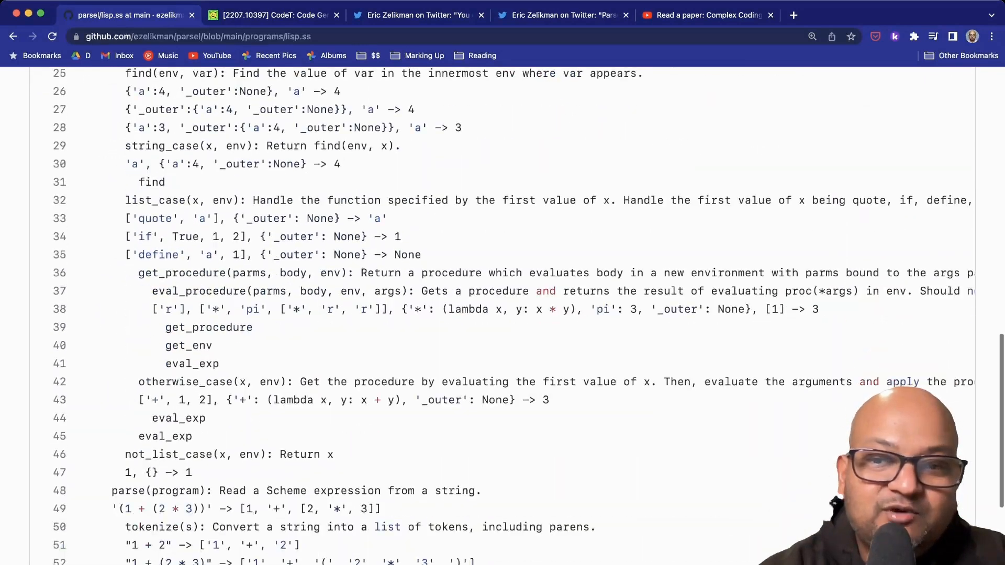
scroll("up", 3)
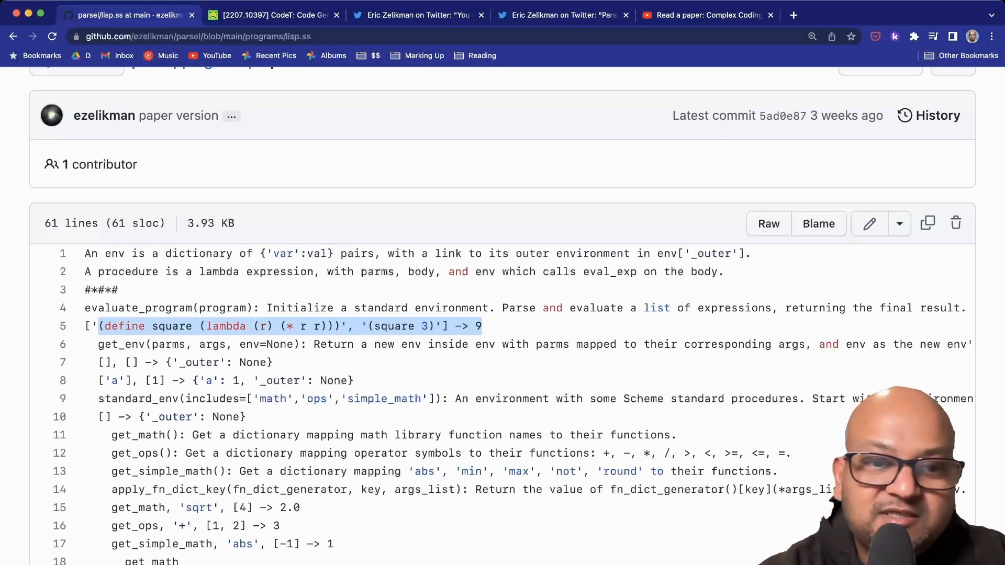
scroll("down", 3)
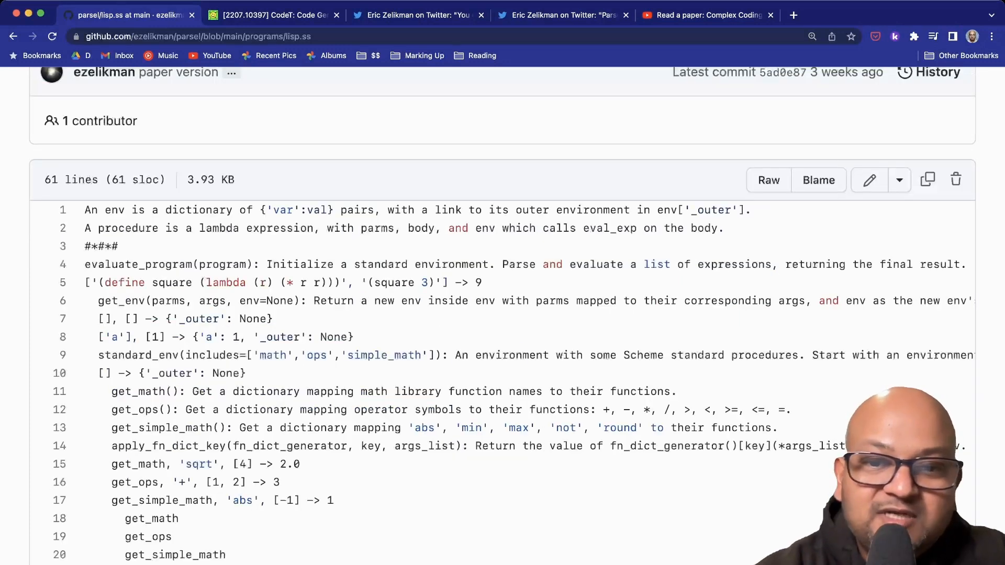
left_click_drag(455, 355, 804, 355)
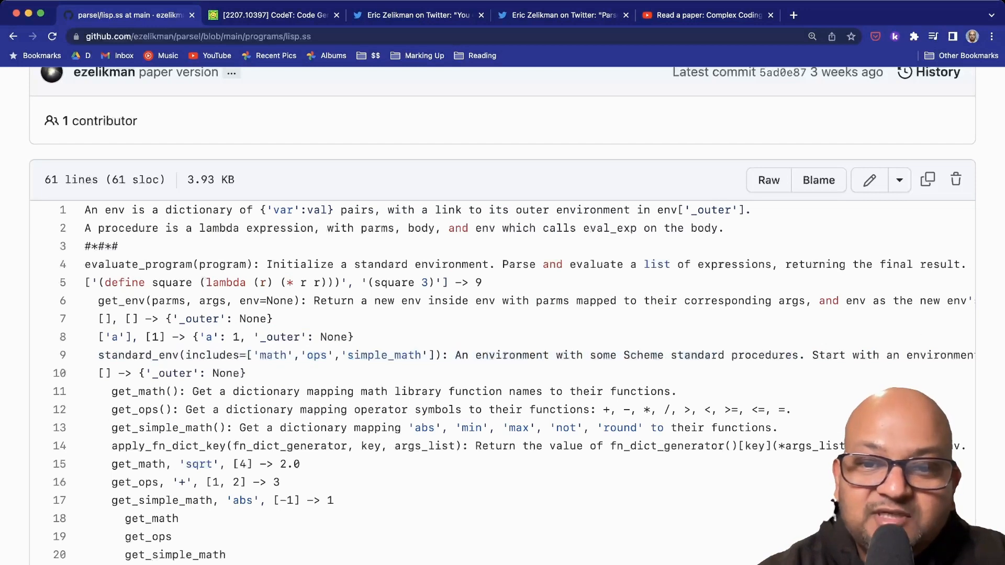
double_click(643, 355)
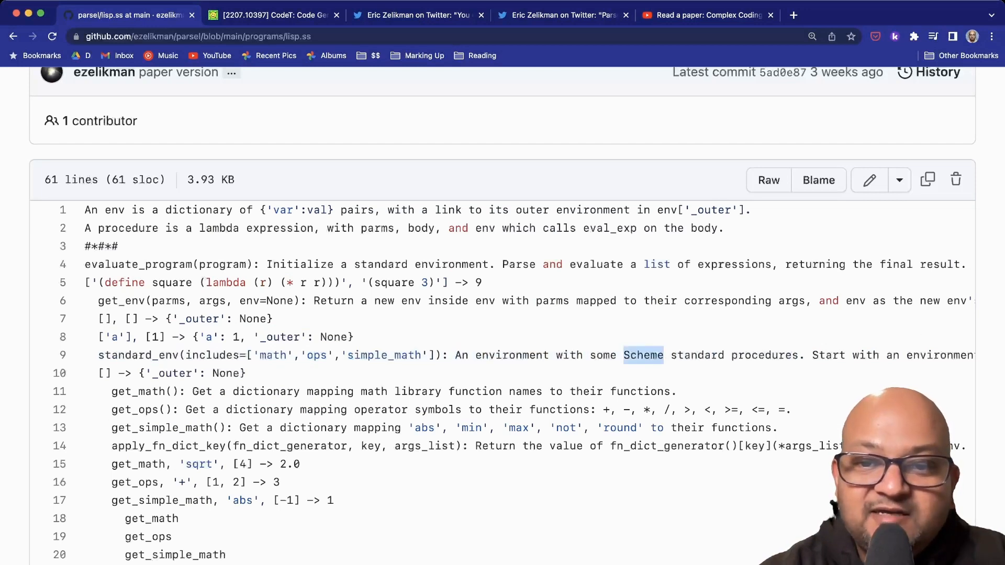
scroll("down", 3)
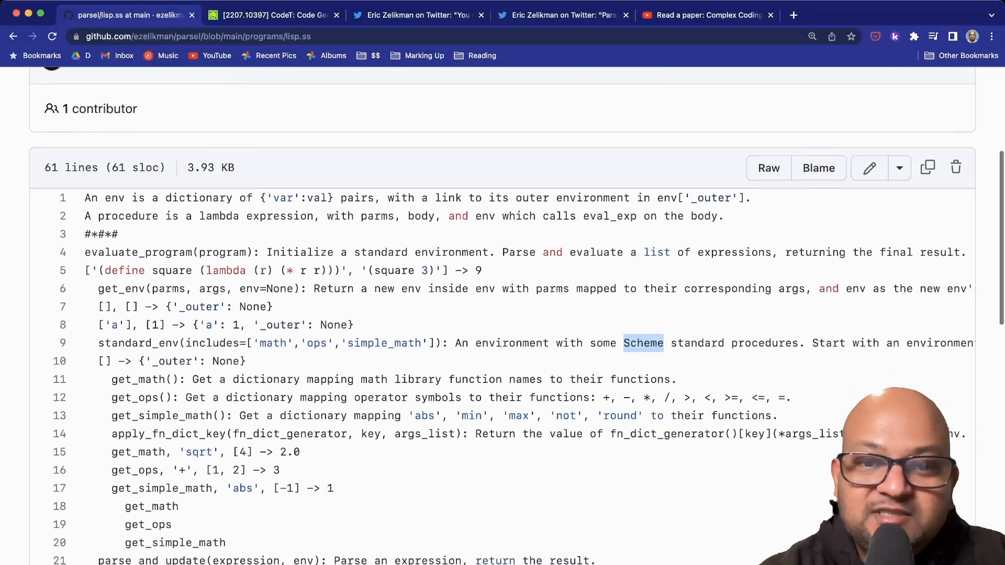
scroll("down", 3)
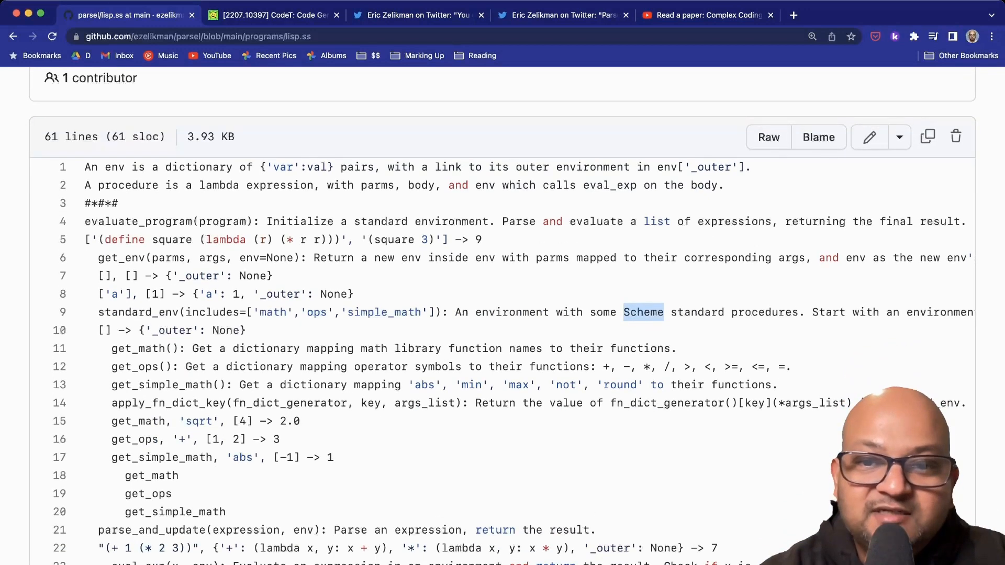
scroll("down", 3)
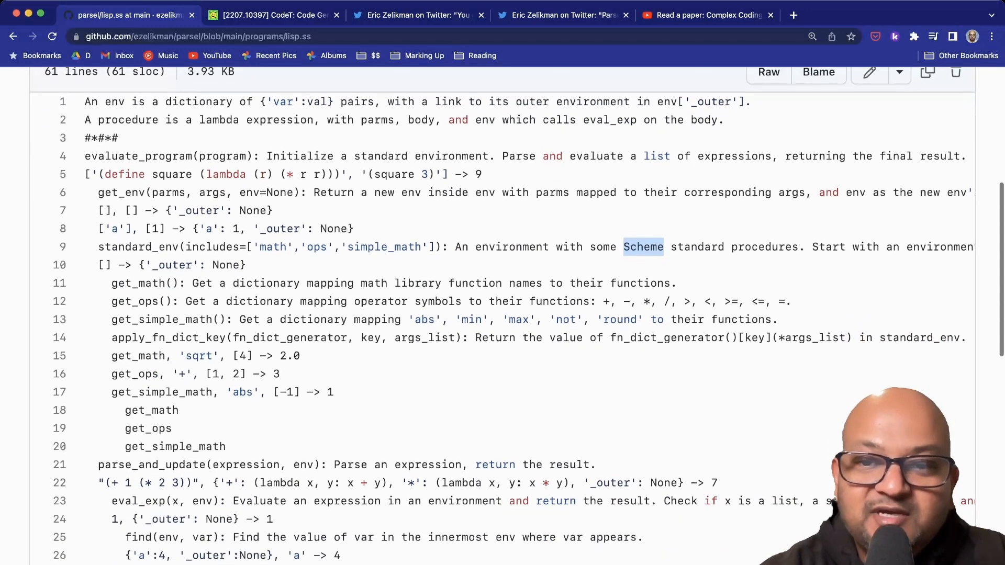
scroll("down", 3)
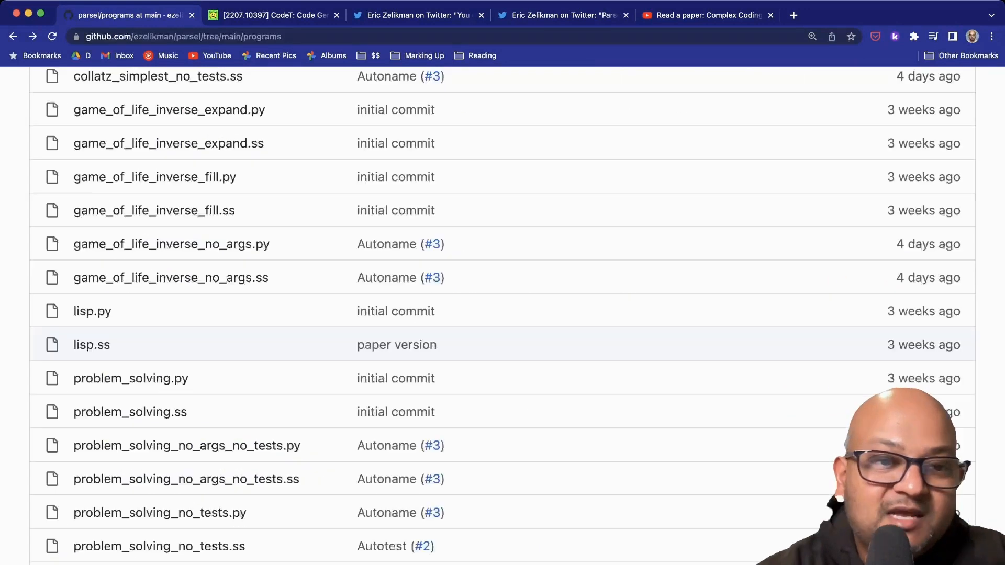
Read the generated lisp.py down to its asserts, then switch to the author's tweet thread.
left_click(91, 311)
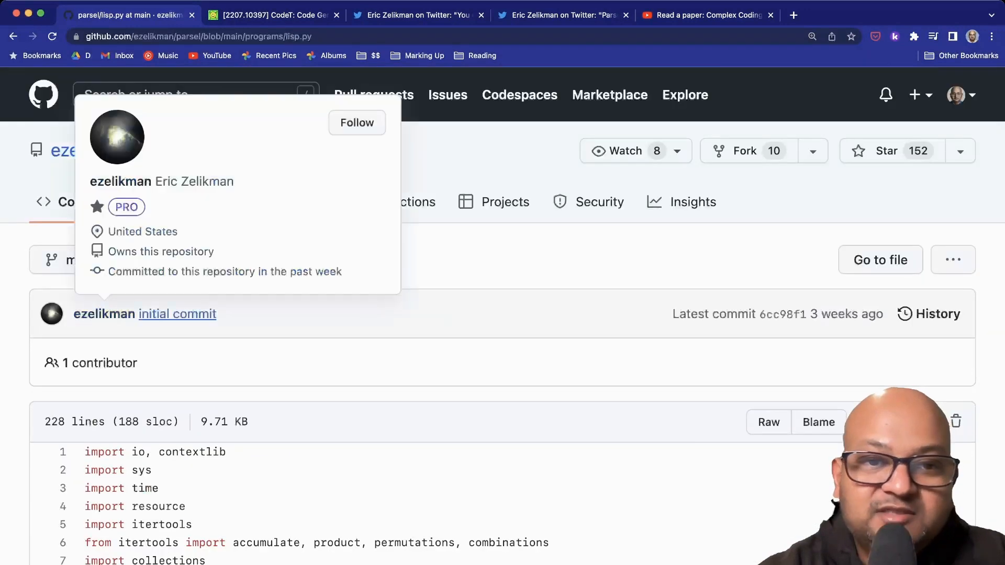
scroll("down", 3)
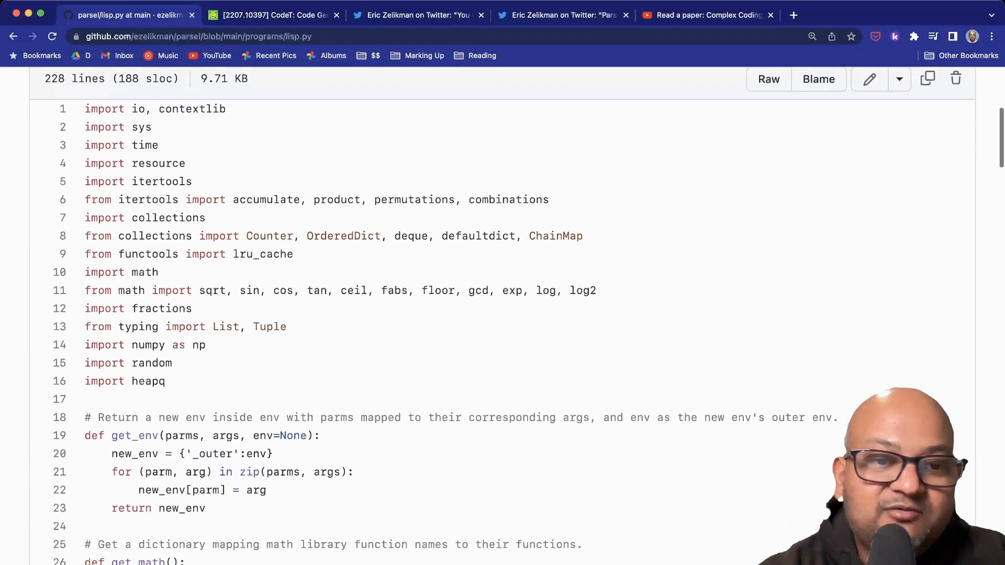
scroll("down", 3)
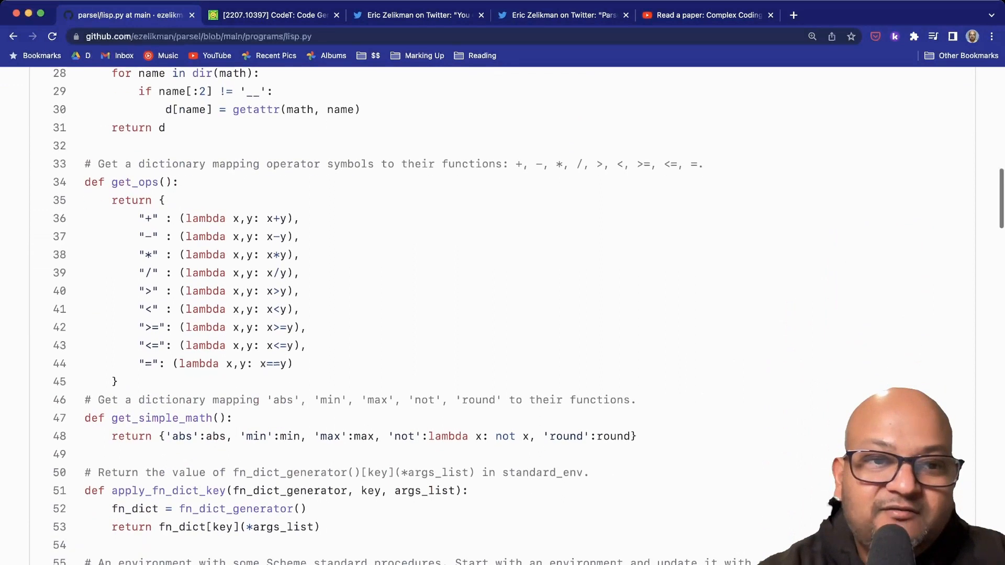
scroll("down", 3)
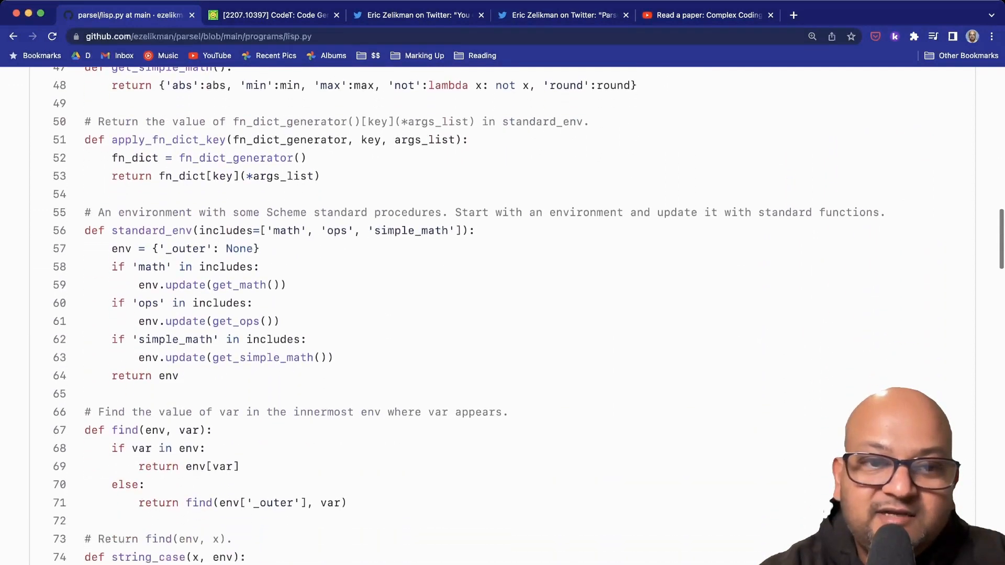
scroll("down", 3)
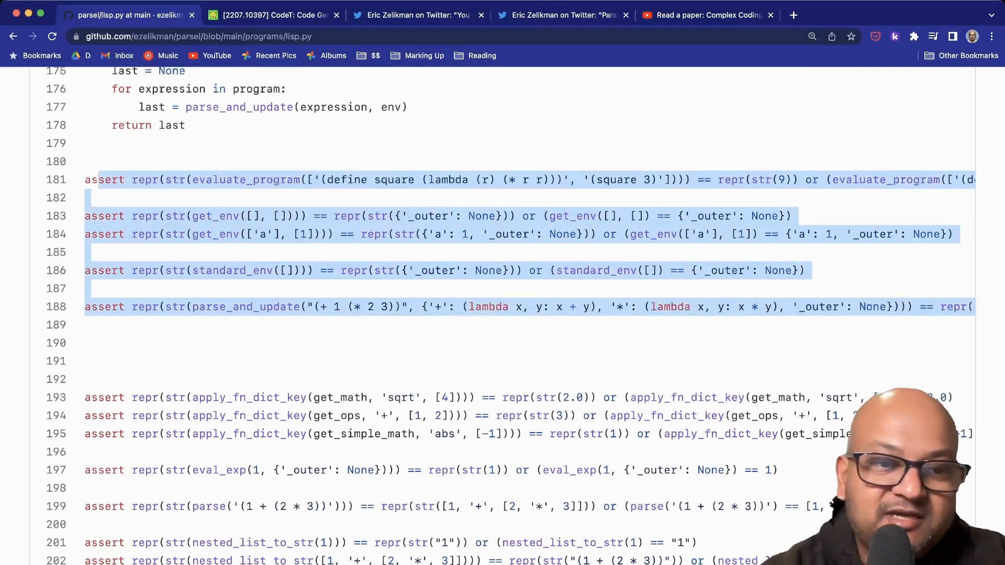
left_click(423, 15)
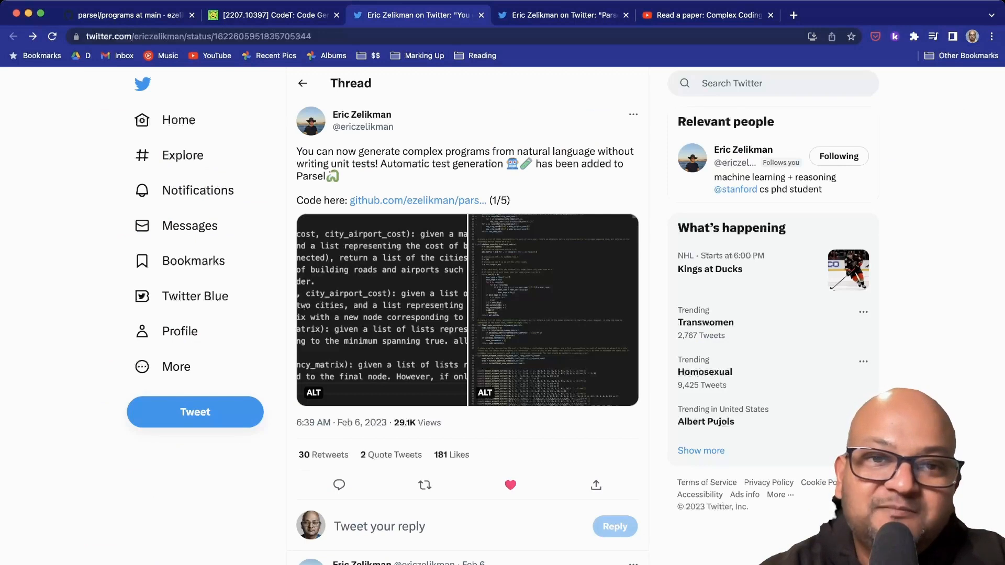
left_click_drag(374, 151, 425, 164)
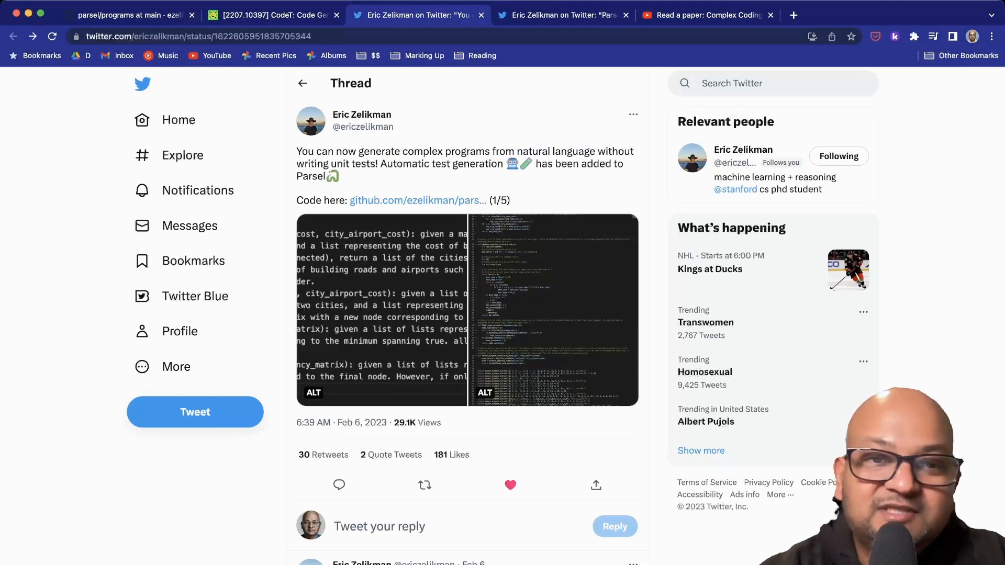
mouse_move(341, 422)
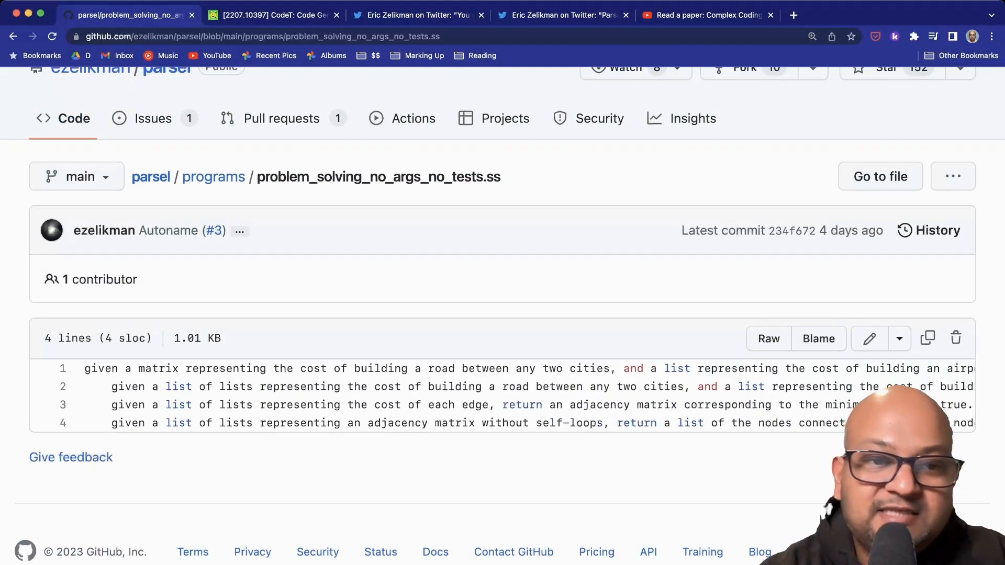
Highlight the four-line spec and scroll down to the minimum_spanning_tree asserts.
left_click_drag(275, 369, 342, 423)
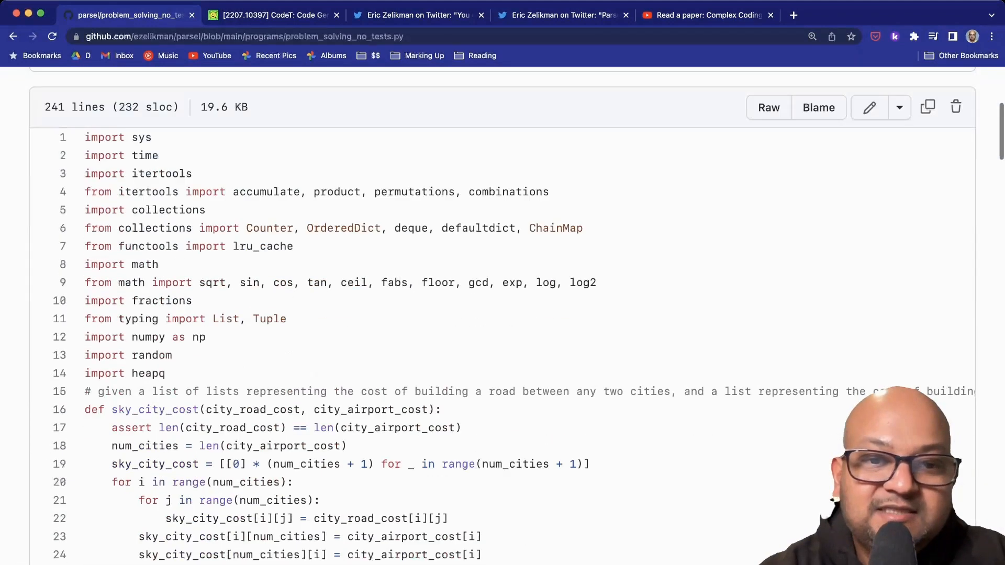
scroll("down", 3)
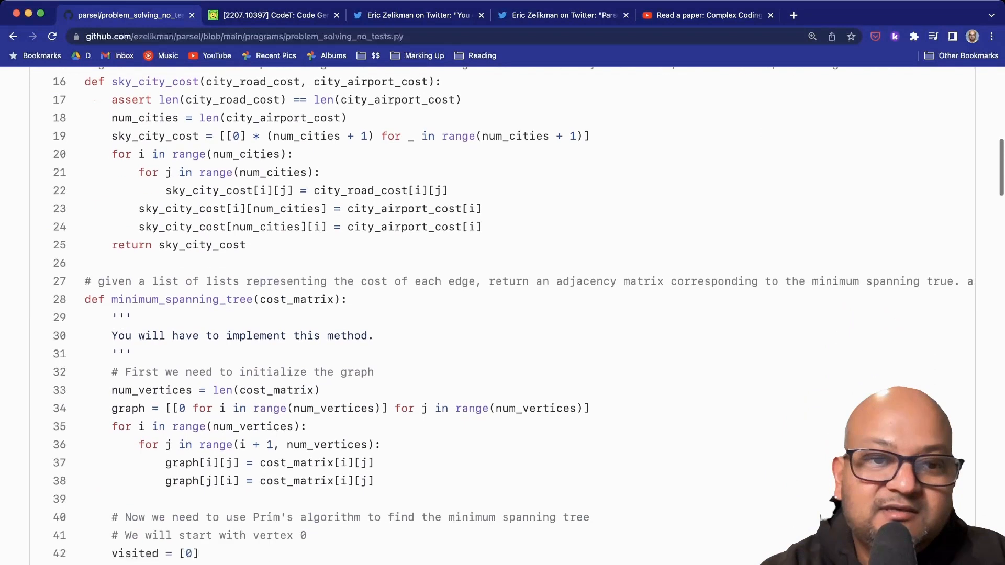
scroll("down", 3)
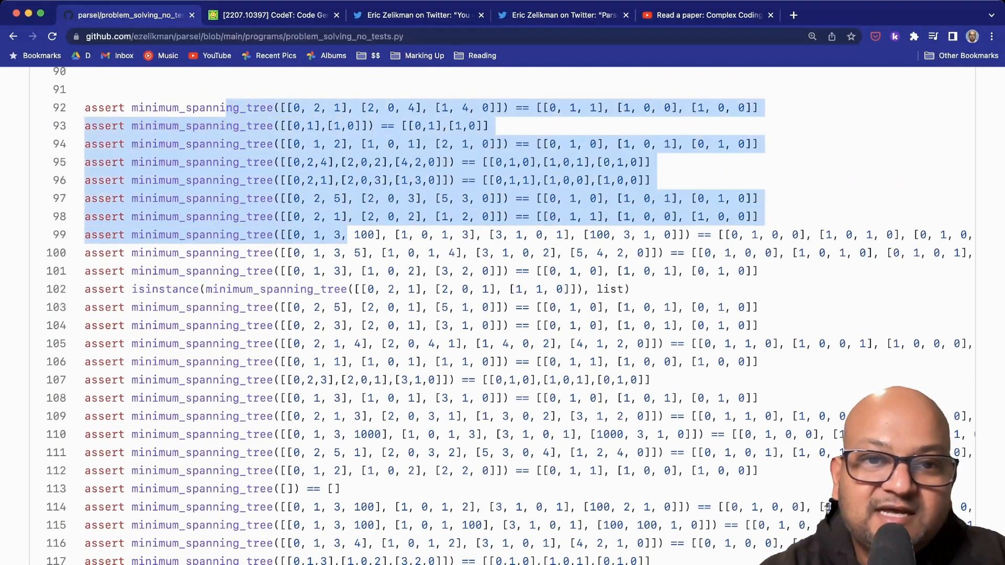
Return to the tweet thread and highlight the tweet about generating tests like CodeT.
left_click(423, 15)
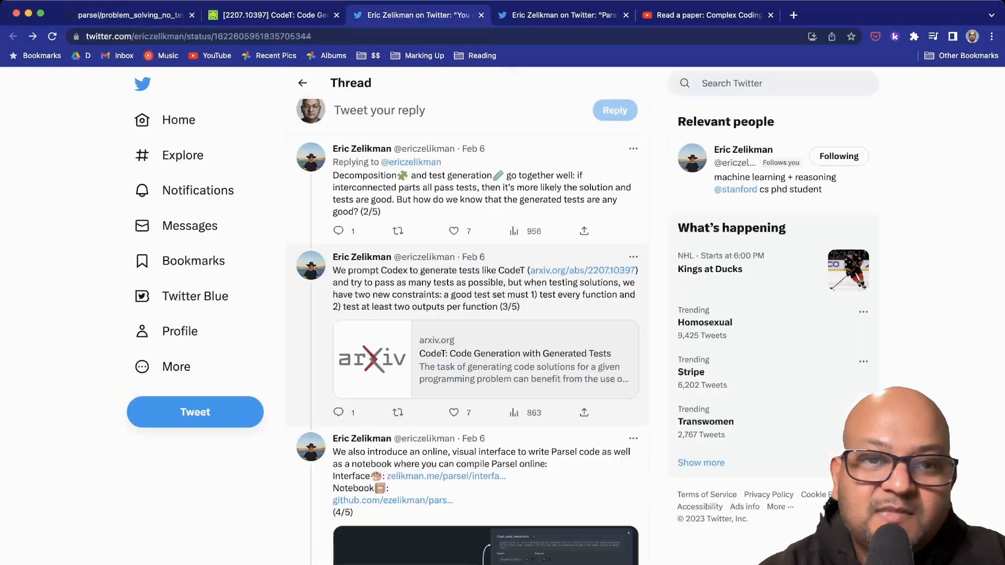
left_click_drag(333, 270, 521, 307)
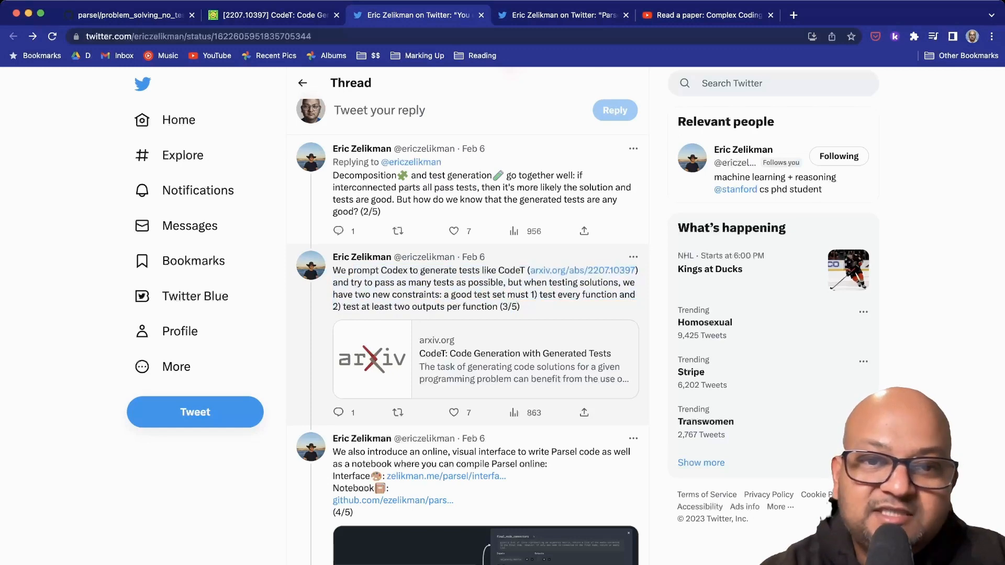
View the top of the CodeT arXiv abstract (2207.10397), then return to the test-constraints tweet.
left_click(272, 15)
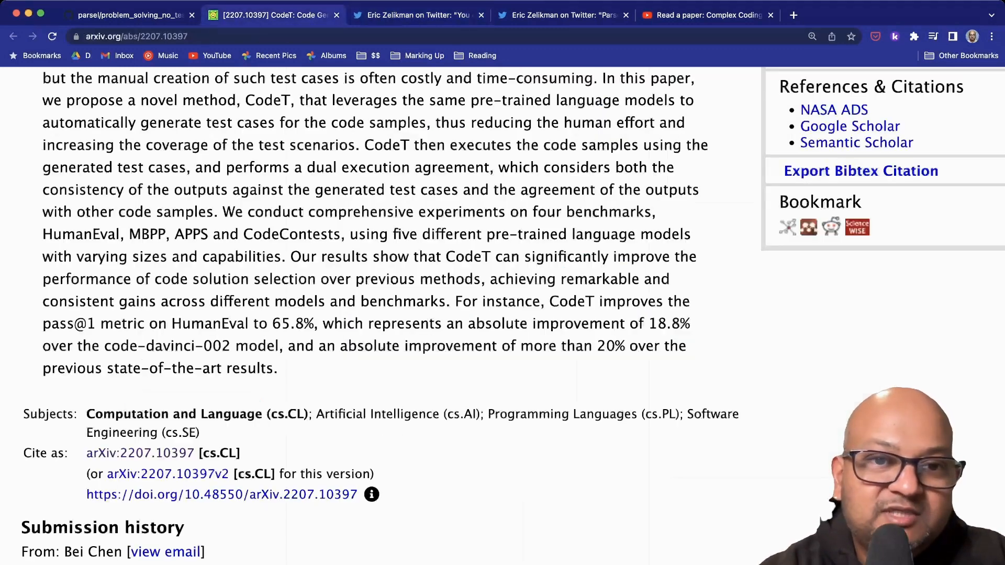
scroll("up", 3)
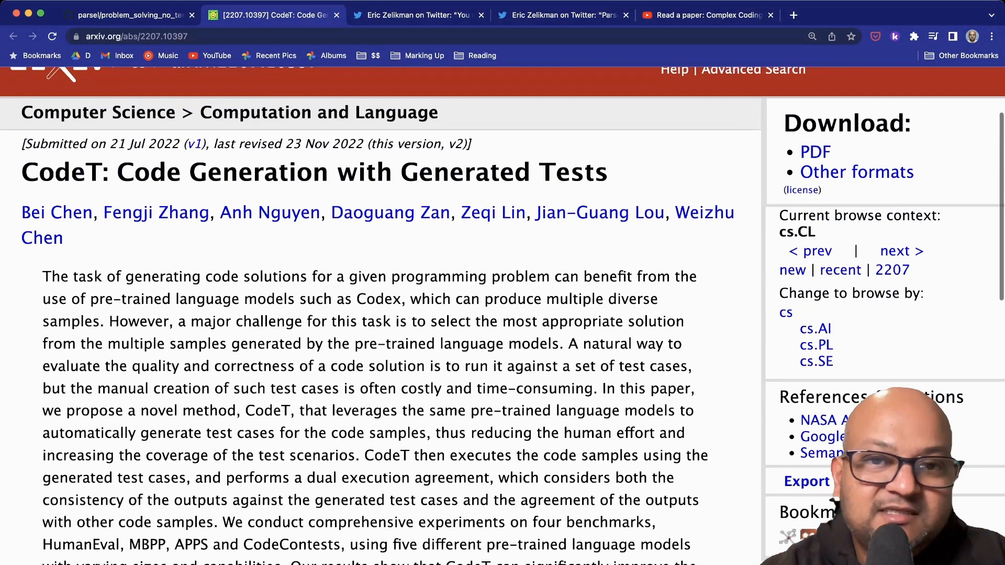
left_click(416, 15)
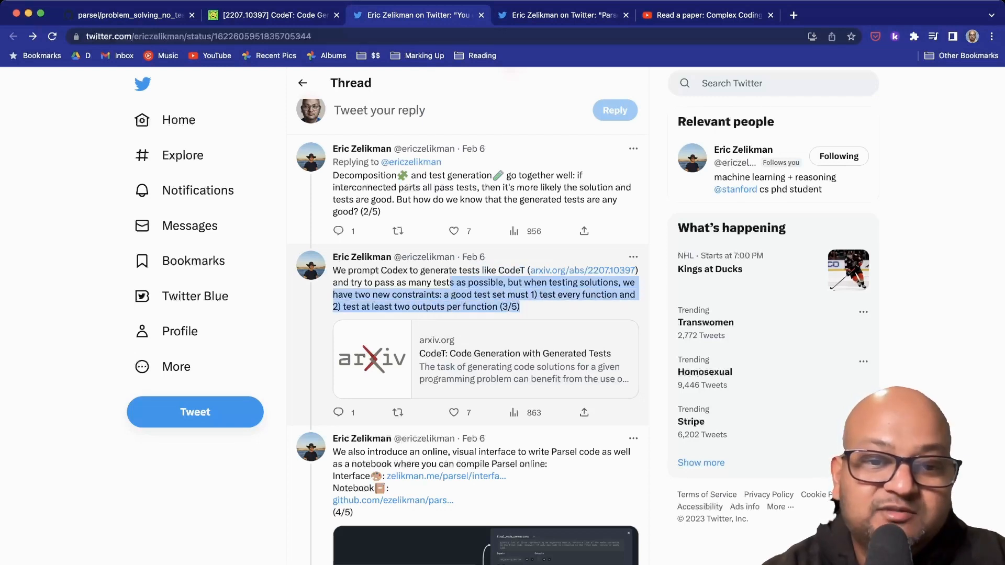
Scroll the thread down to tweet 4/5 and back up.
scroll("down", 3)
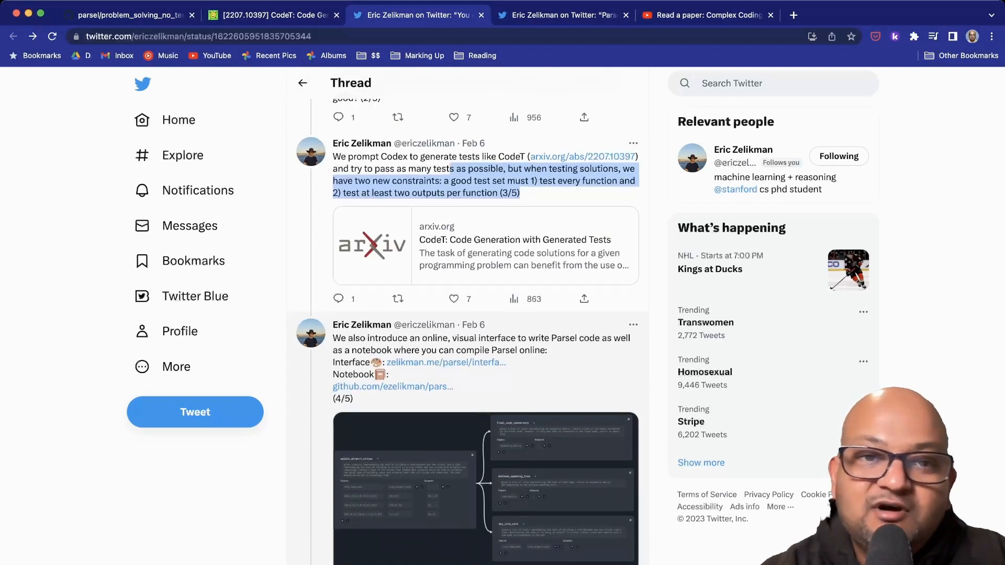
scroll("up", 3)
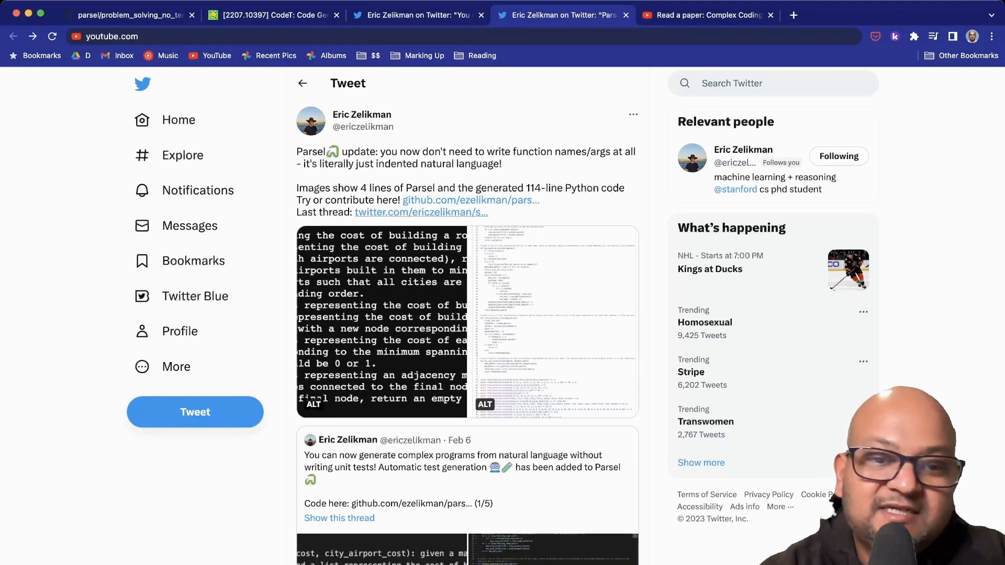
Highlight the natural-language specs claim, enlarge the spec image, then return to the programs folder.
scroll("down", 3)
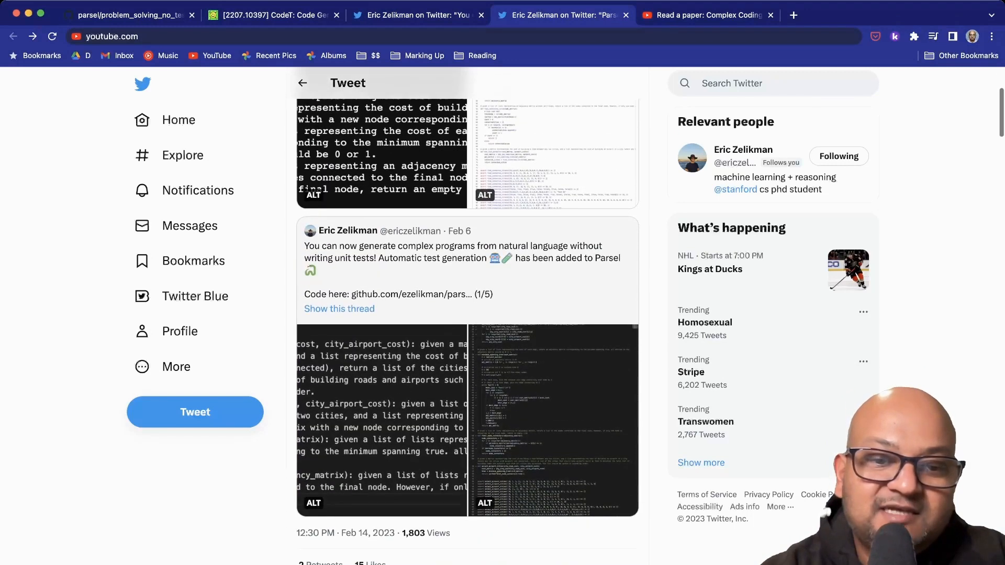
mouse_move(345, 533)
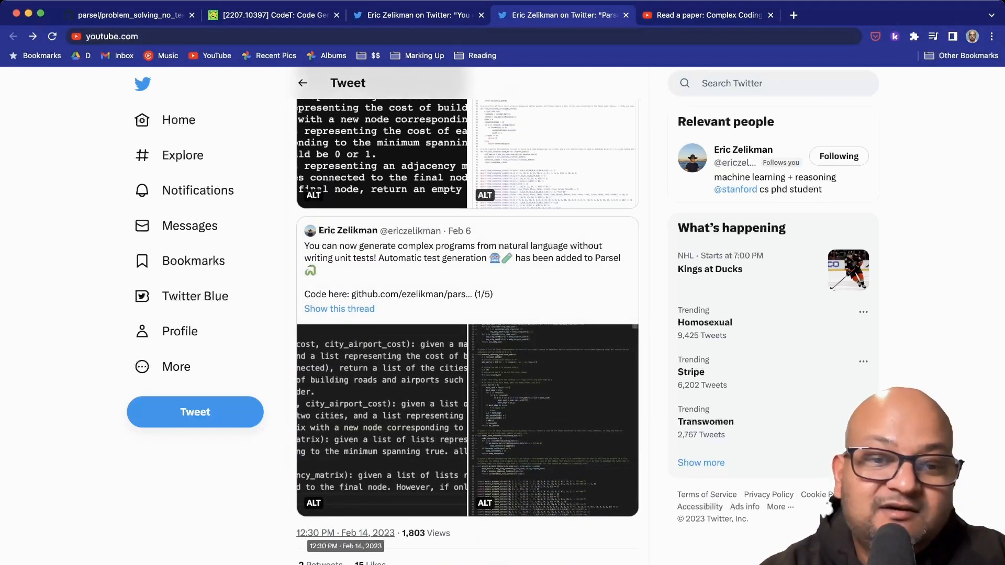
scroll("up", 3)
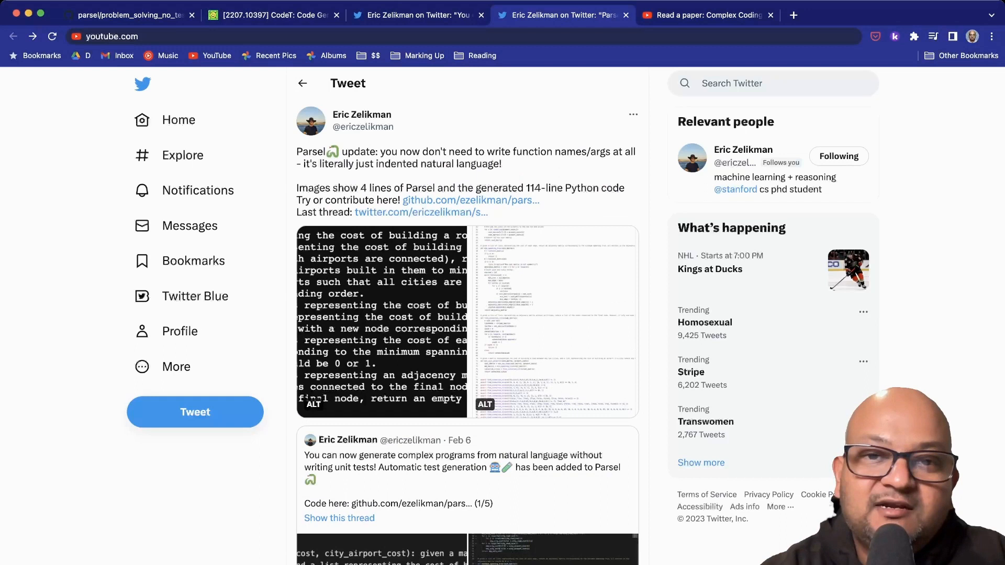
left_click_drag(385, 152, 502, 164)
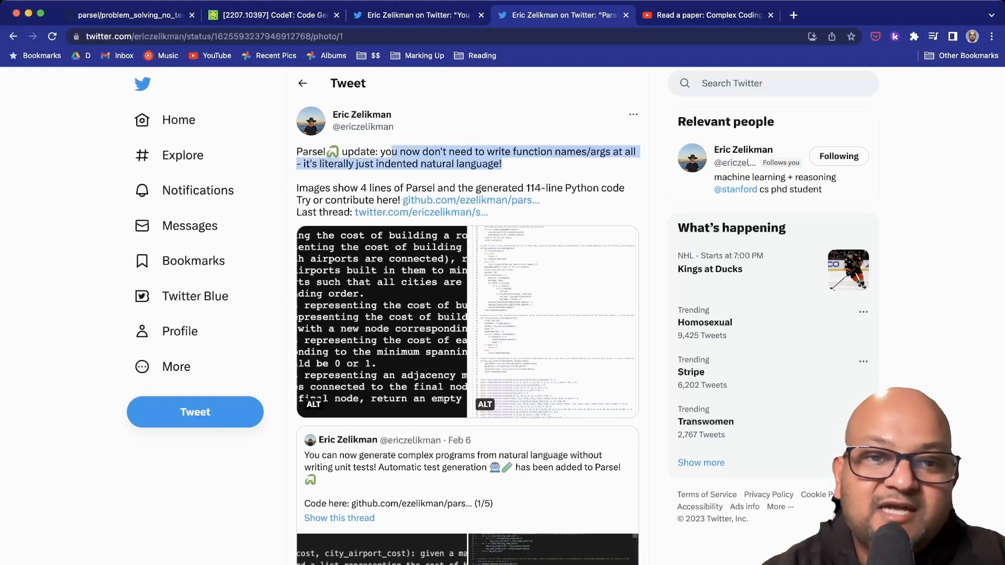
left_click(380, 320)
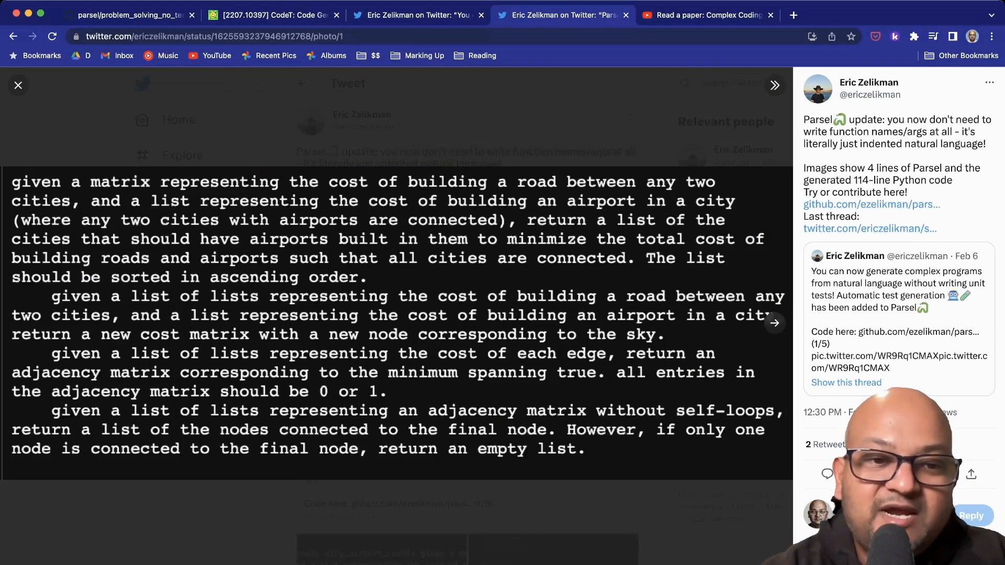
left_click(18, 85)
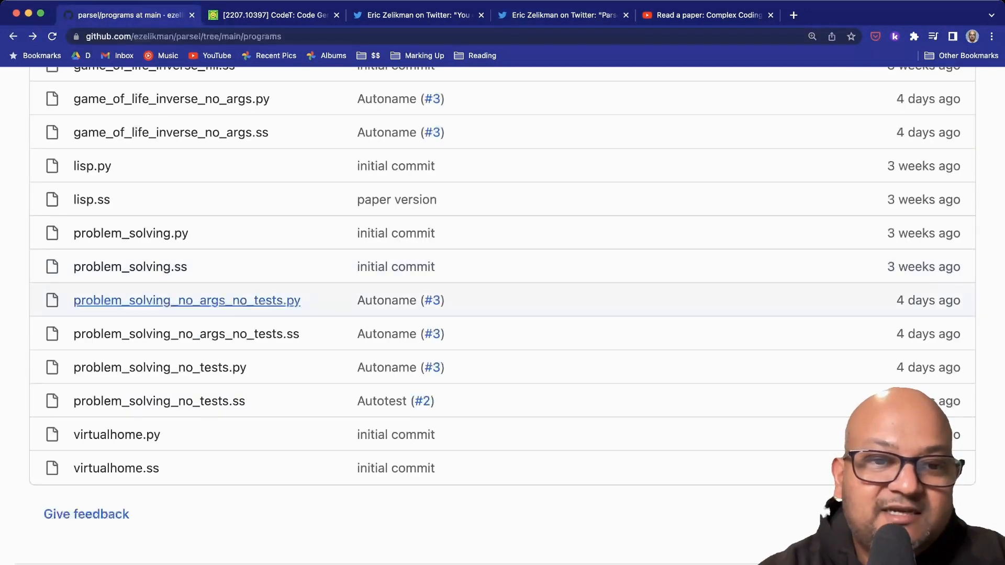
Open problem_solving_no_args_no_tests.py and scroll through its add_sky_node and find_connected_cities code.
left_click(187, 301)
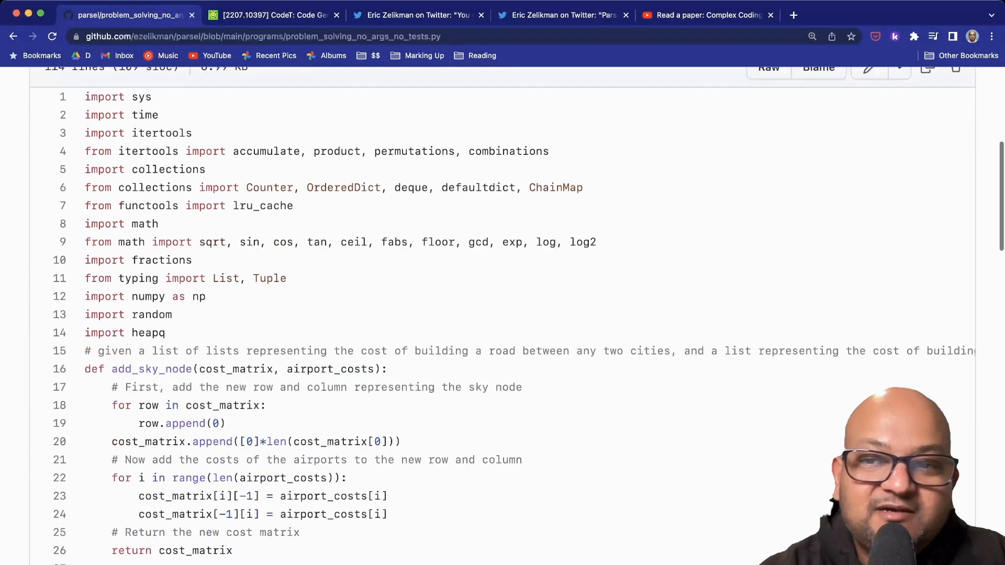
scroll("down", 3)
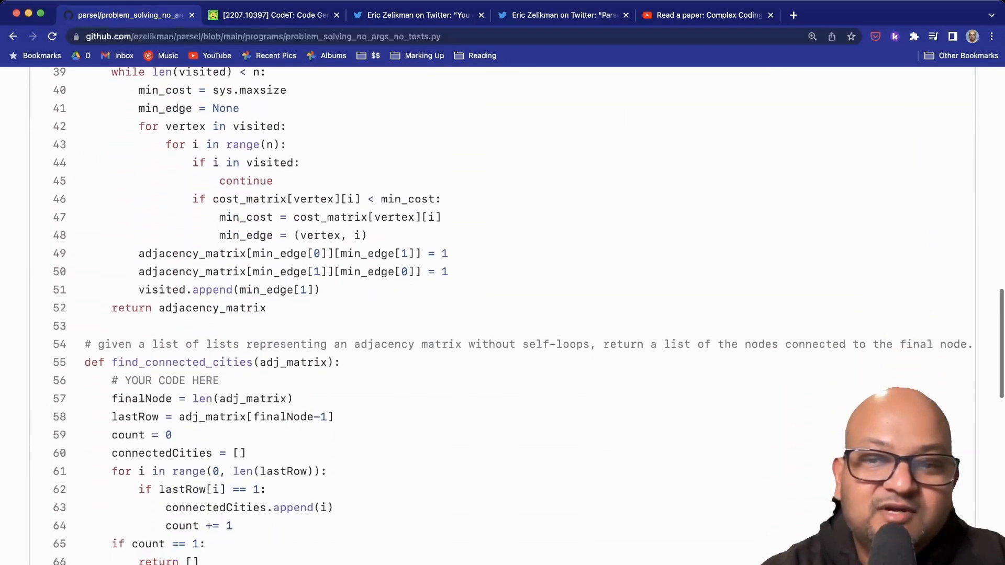
scroll("down", 3)
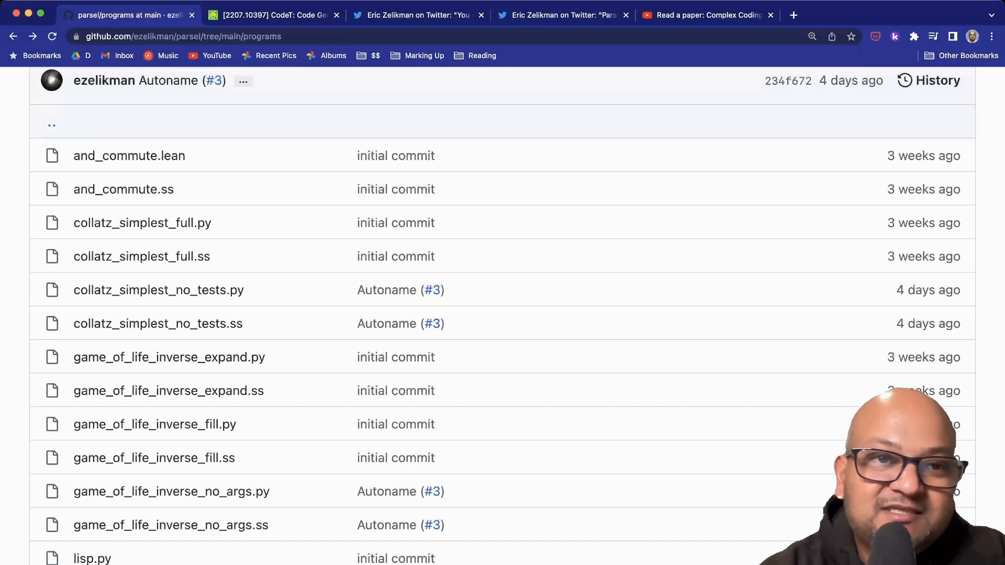
scroll("down", 3)
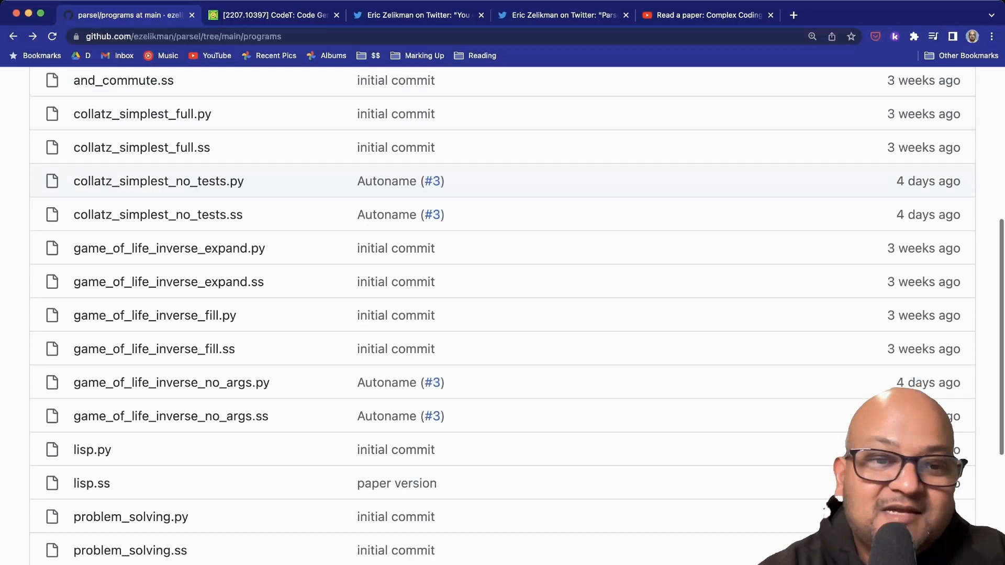
scroll("down", 3)
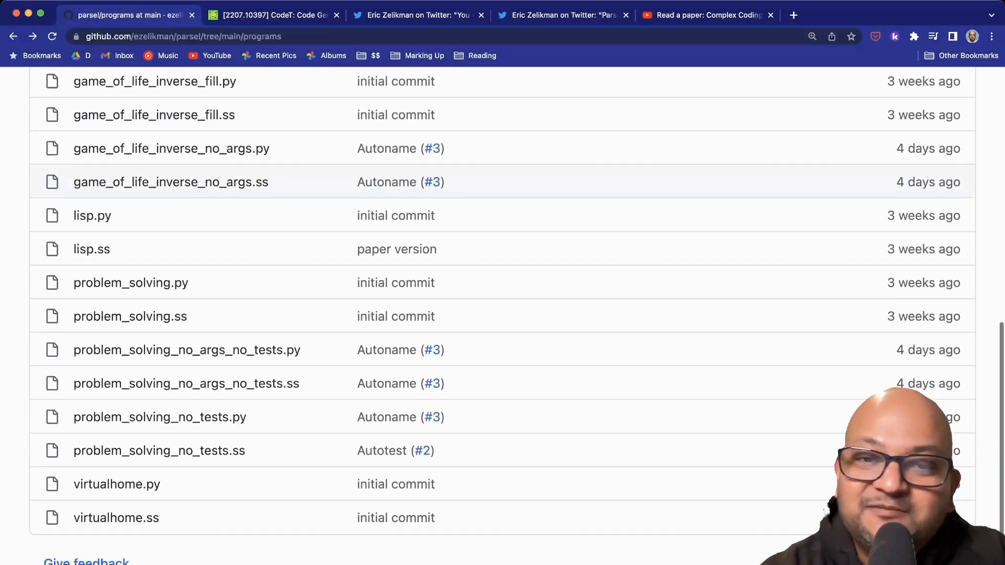